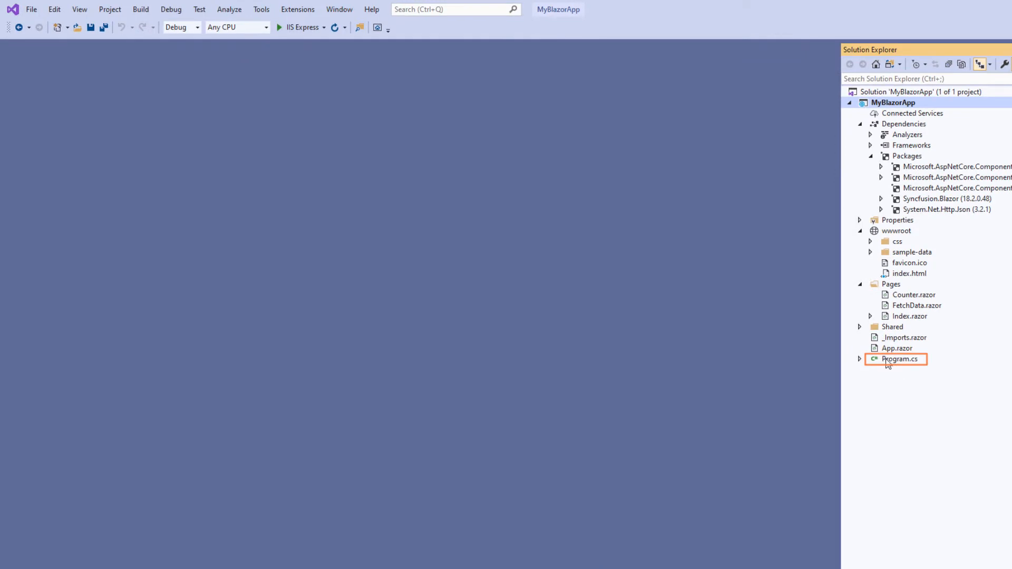
# - Open Program.cs from Solution Explorer alongside index.html
pyautogui.doubleClick(900, 358)
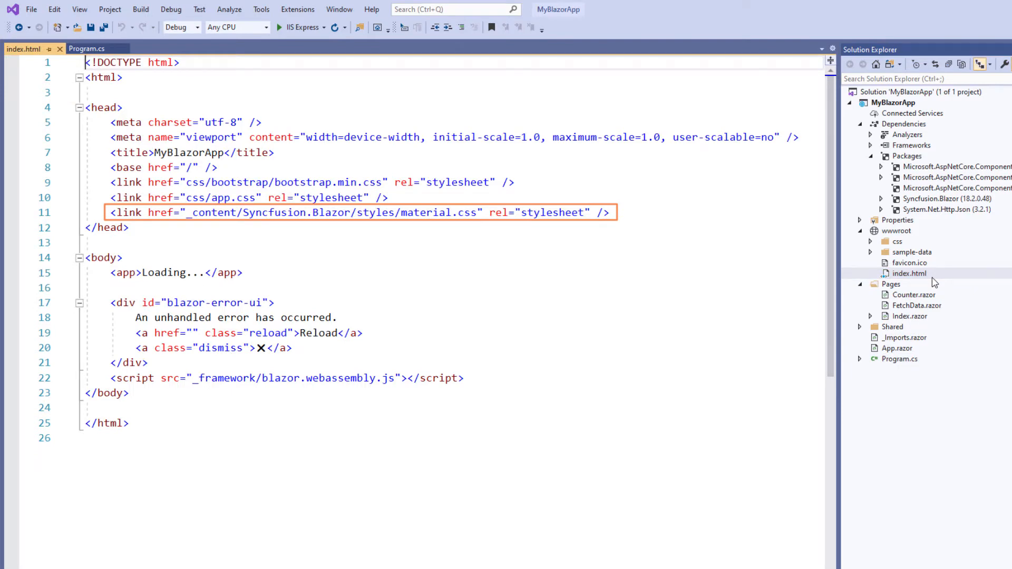
# - Open the Index.razor page component to add the SfTreeView mail-folder markup
pyautogui.doubleClick(910, 317)
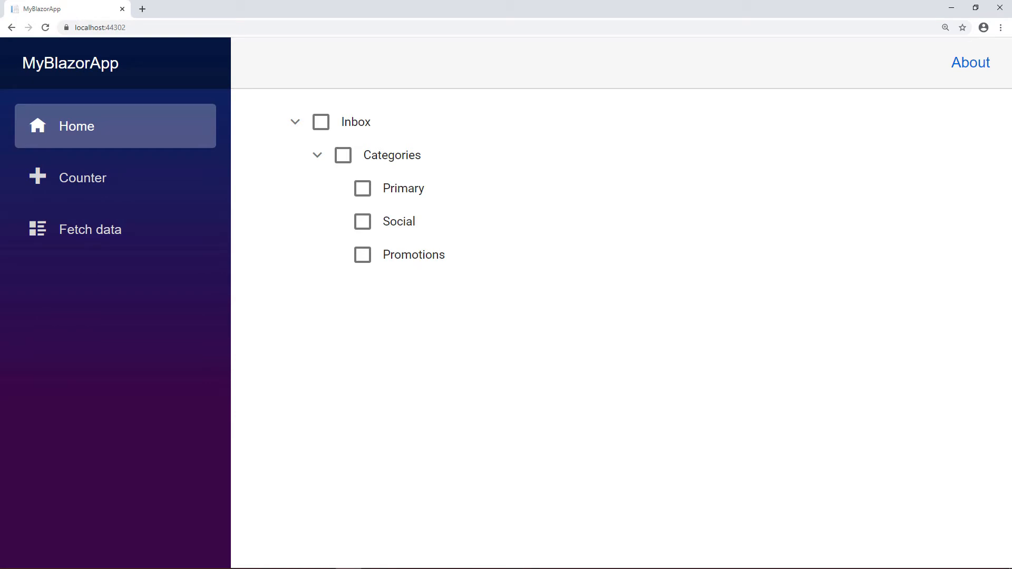
# - Tick the Promotions checkbox, leaving Inbox and Categories partially checked
pyautogui.click(361, 254)
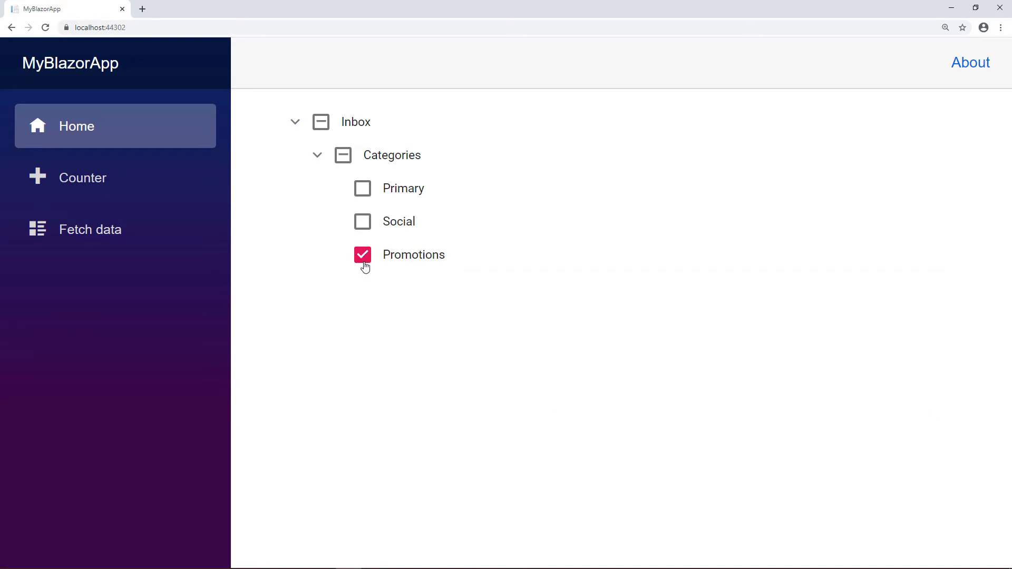
pyautogui.click(361, 221)
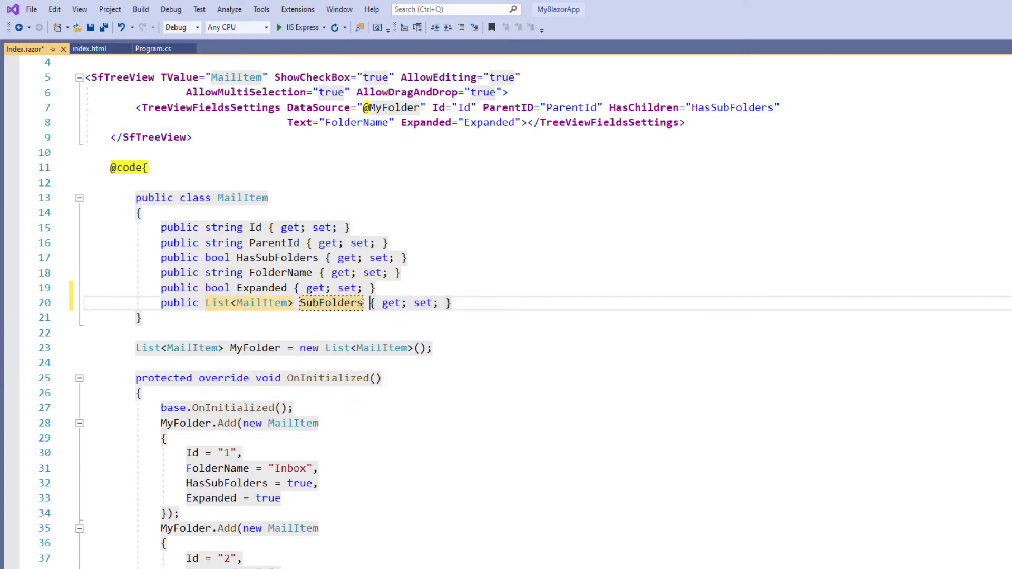
# - Declare an object Child field set to "SubFolders"
pyautogui.write('o')
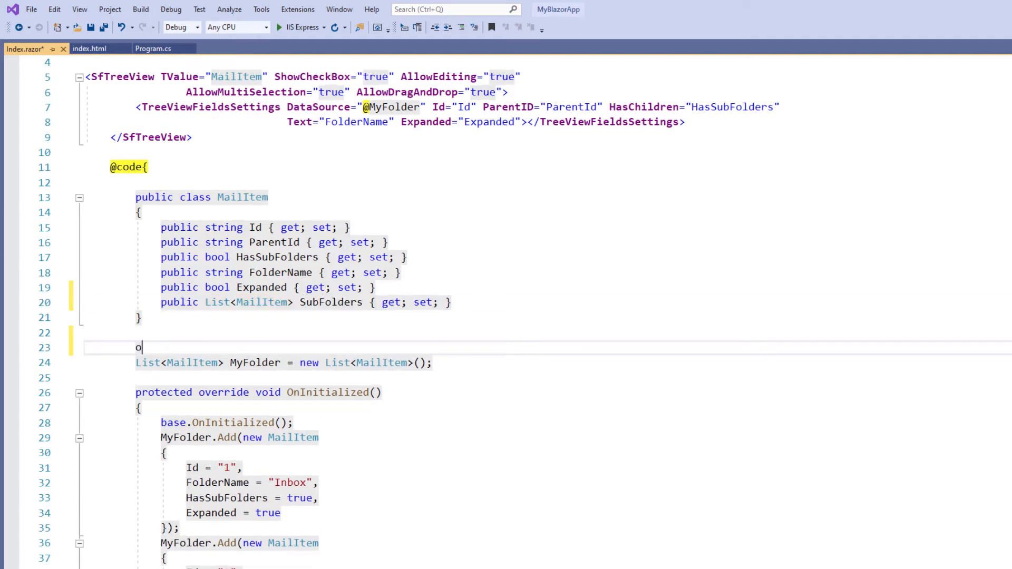
pyautogui.write('bject Child')
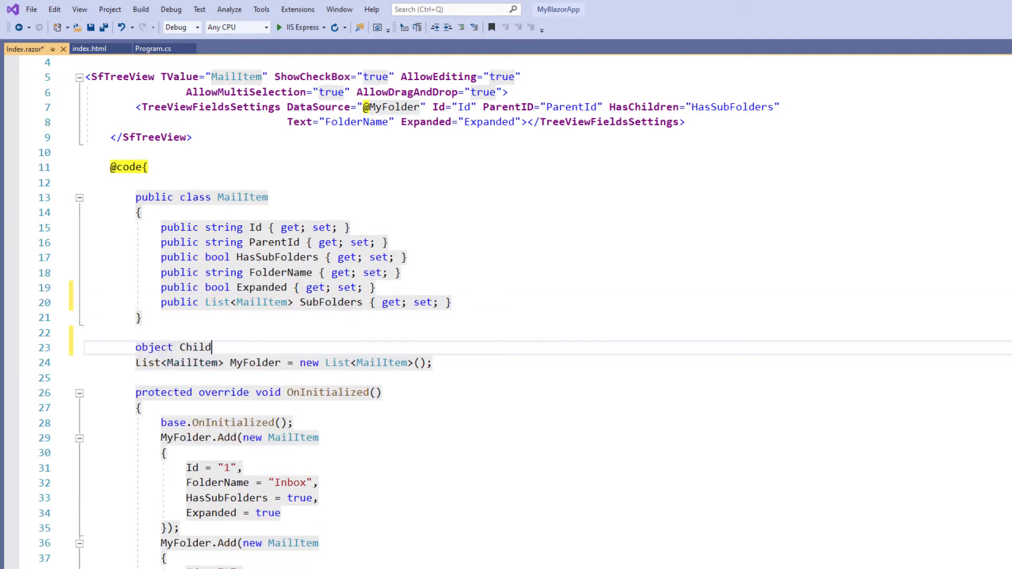
pyautogui.write('= "SubFolders";')
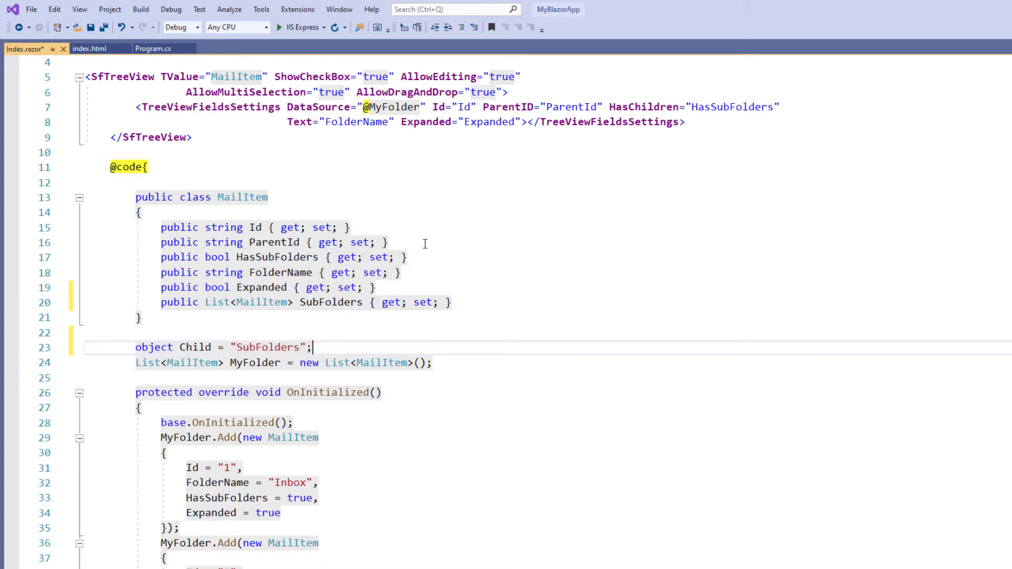
# - Remove the ParentId and HasSubFolders properties from MailItem
pyautogui.moveTo(160, 227); pyautogui.dragTo(406, 257)
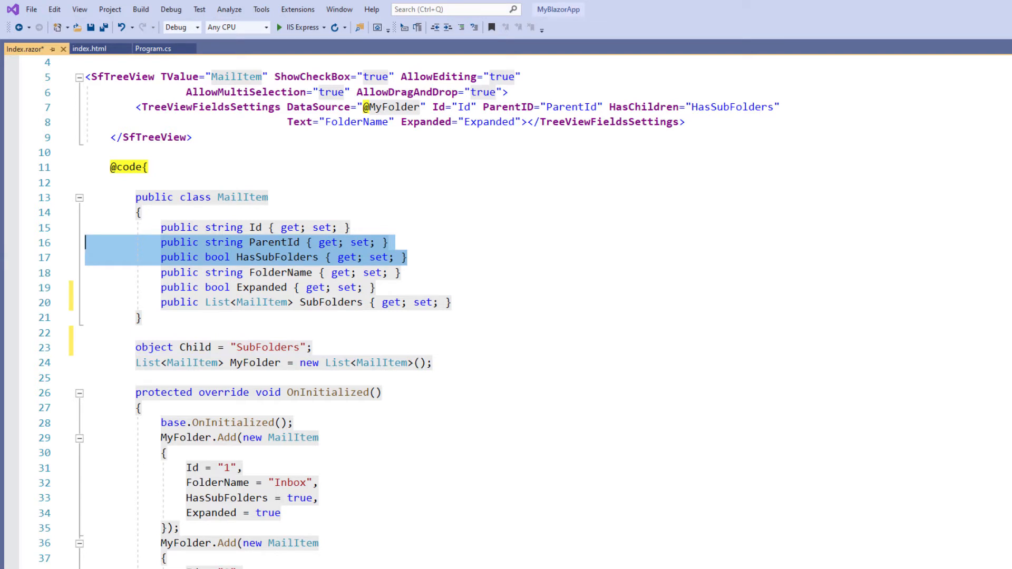
pyautogui.press('Delete')
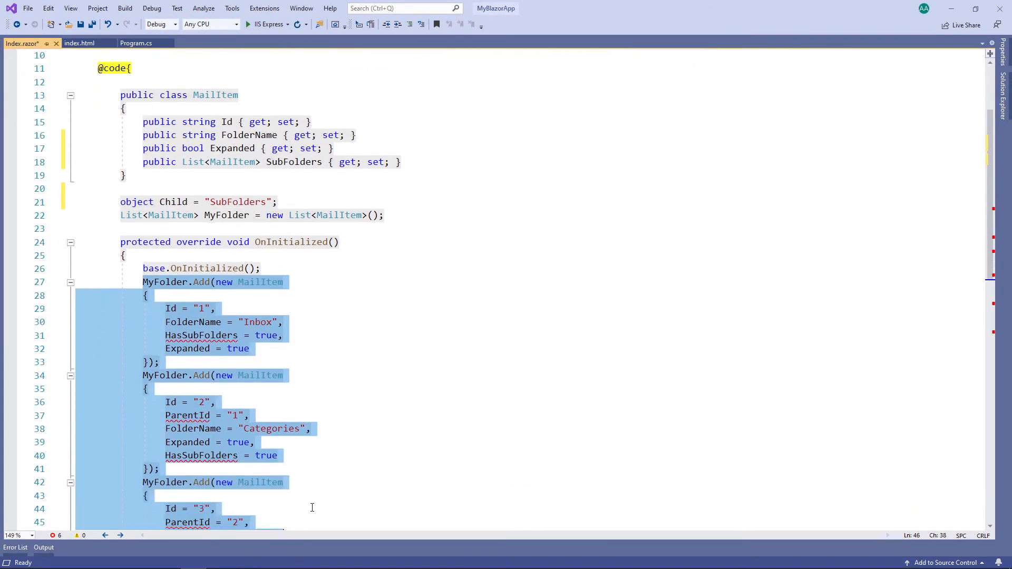
pyautogui.scroll(-3)
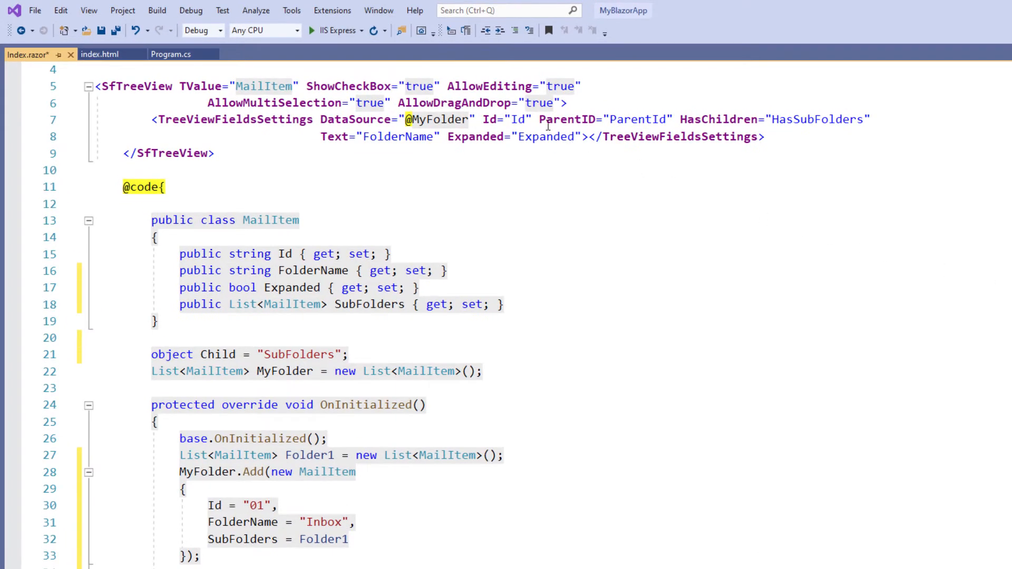
pyautogui.moveTo(540, 120); pyautogui.dragTo(870, 119)
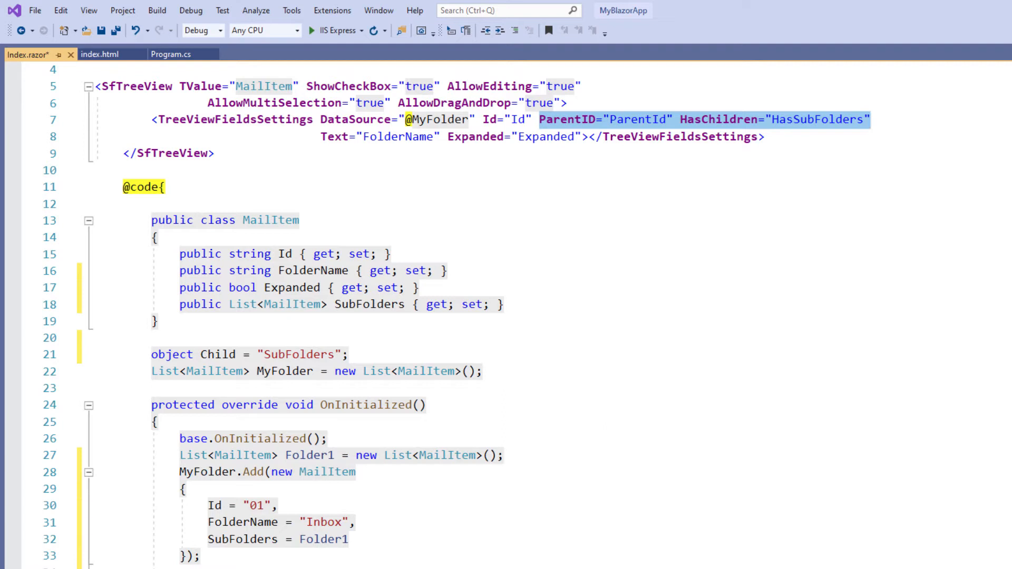
pyautogui.press('Delete')
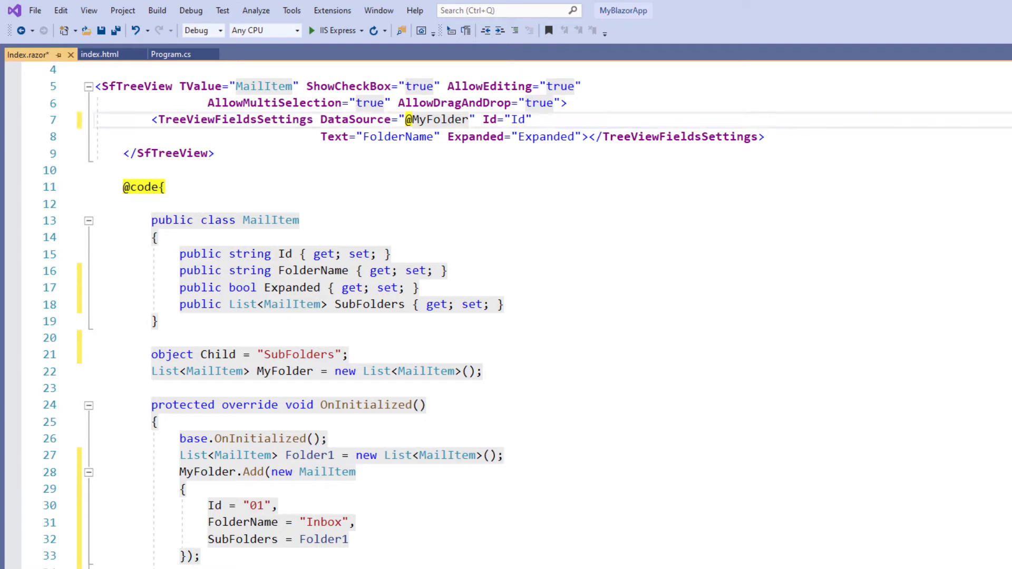
pyautogui.write('Child="@Child')
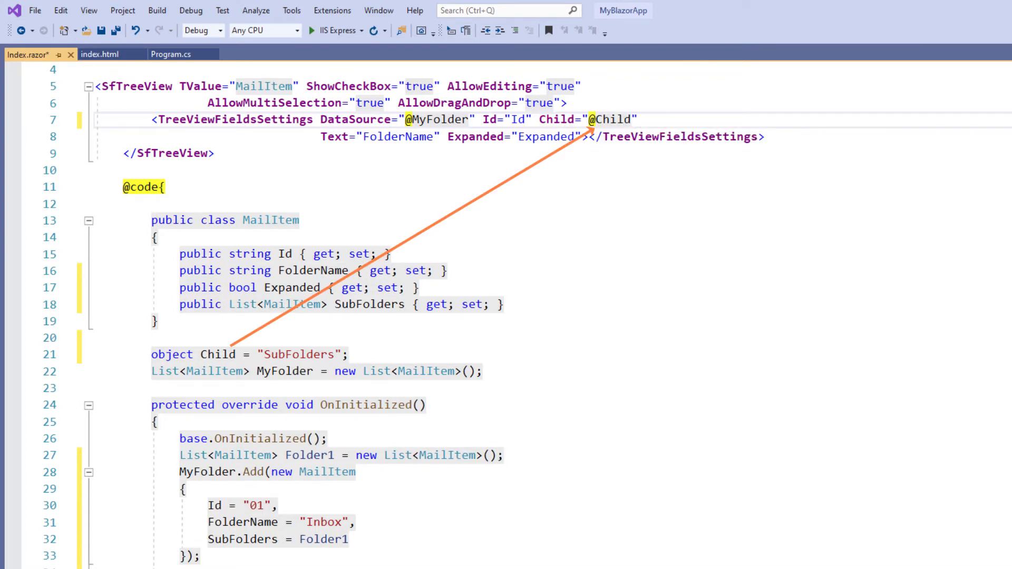
pyautogui.press('ctrl+s')
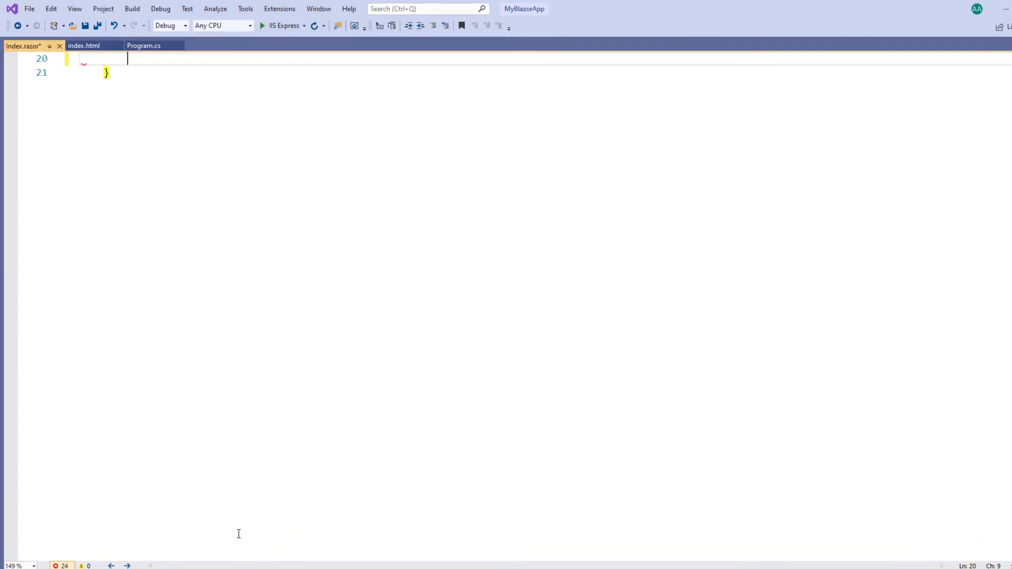
# - Import Syncfusion.Blazor.Data and nest an SfDataManager inside the tree view
pyautogui.scroll(3)
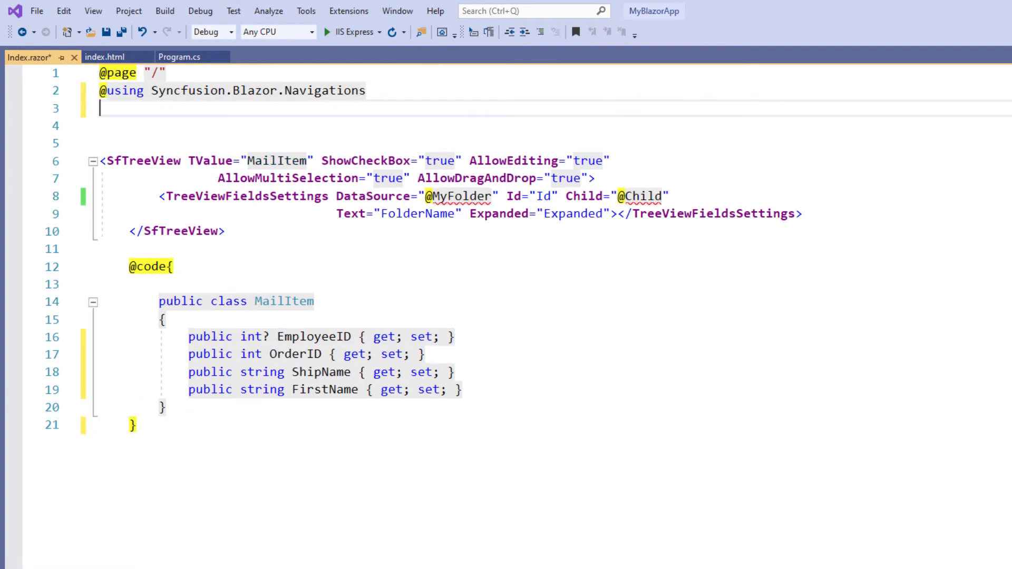
pyautogui.write('@using Syncfusion.Blazor.Data')
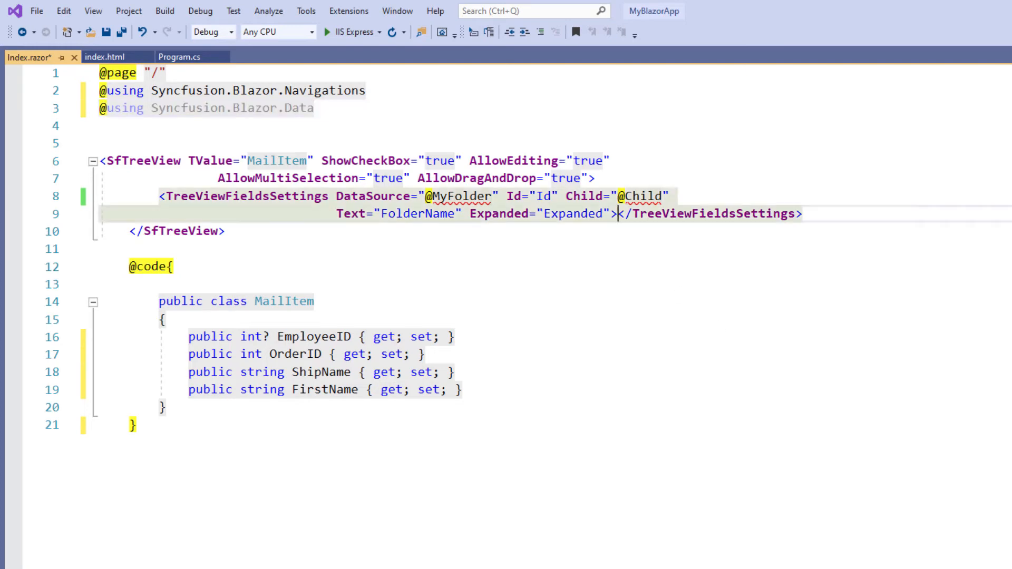
pyautogui.write('<Sf')
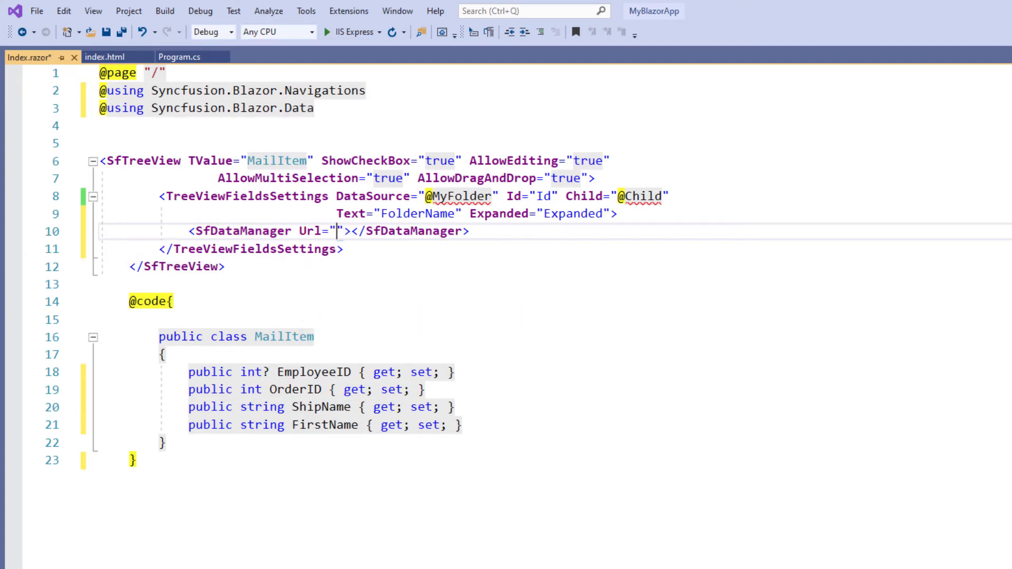
# - Set the data manager Url to the Northwind OData V4 service, ODataV4Adaptor, and CrossDomain="true"
pyautogui.write('https://services.odata.org/V4/Northwind/Northwind.svc" A')
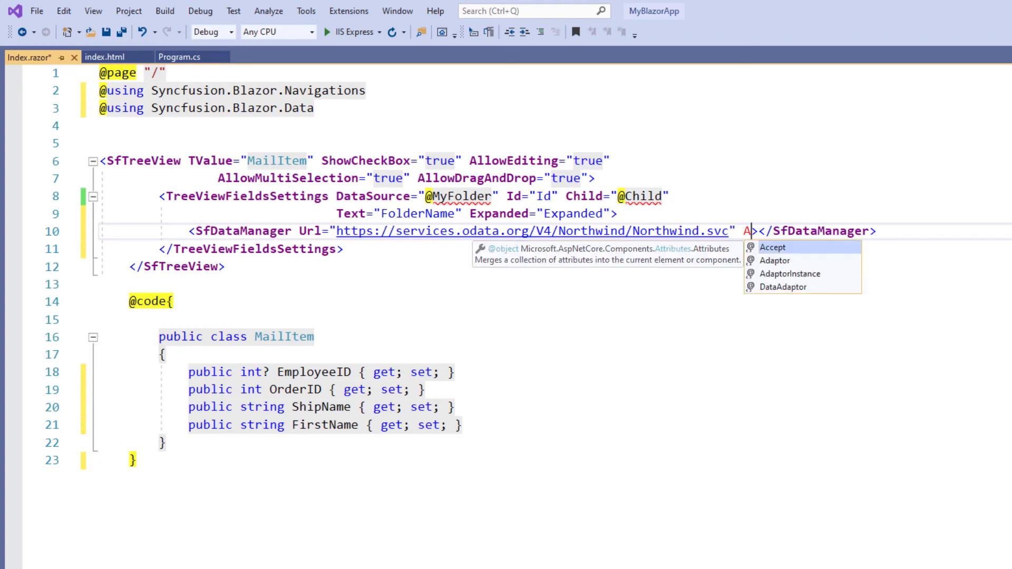
pyautogui.write('Adaptor="@Syncfusion.Blazor.Adaptors.O')
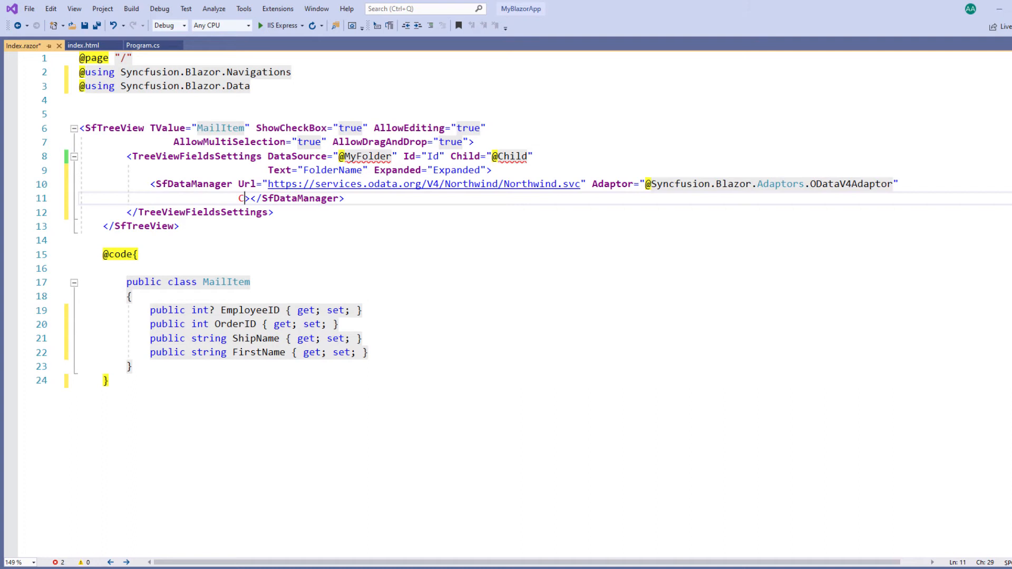
pyautogui.write('rossDomain="true"')
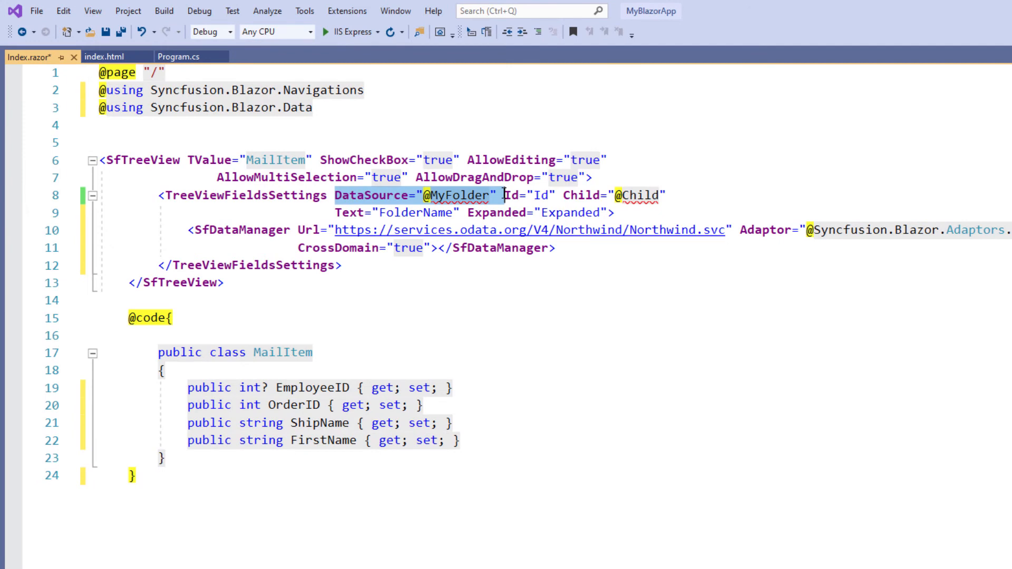
# - Remove the DataSource binding and set TValue="MailItem" on the field settings
pyautogui.press('Delete')
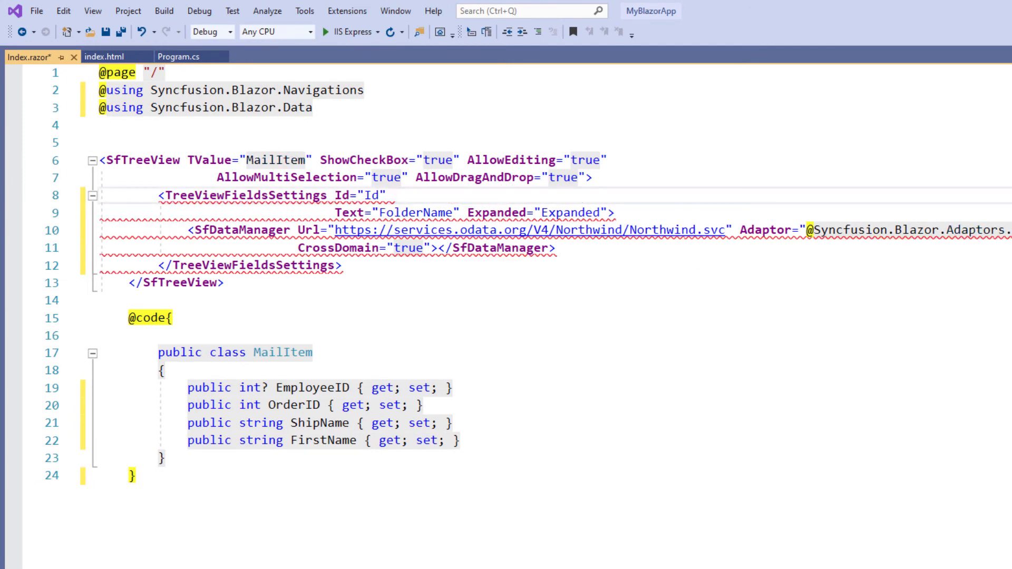
pyautogui.click(359, 196)
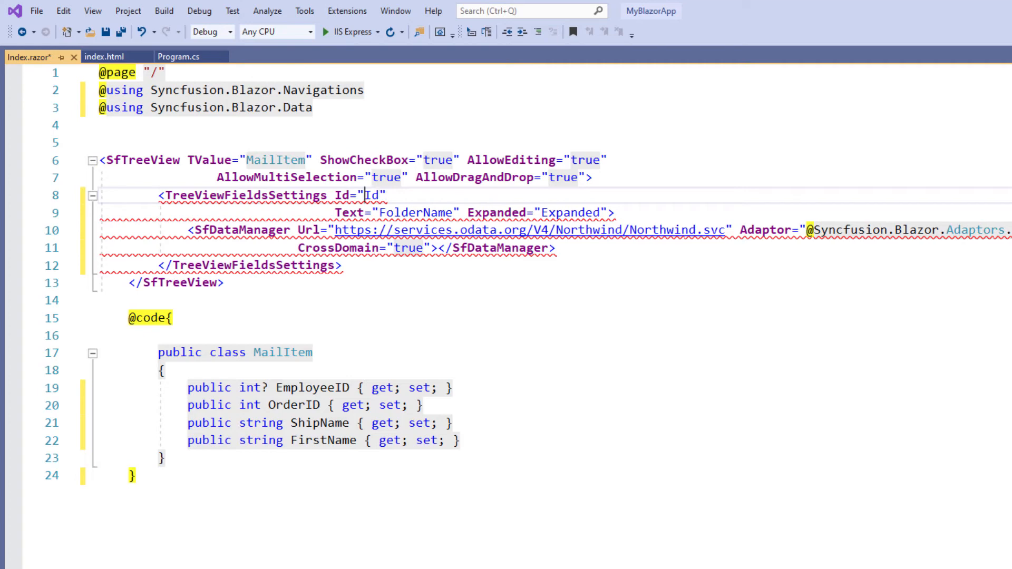
pyautogui.write('TValue=""')
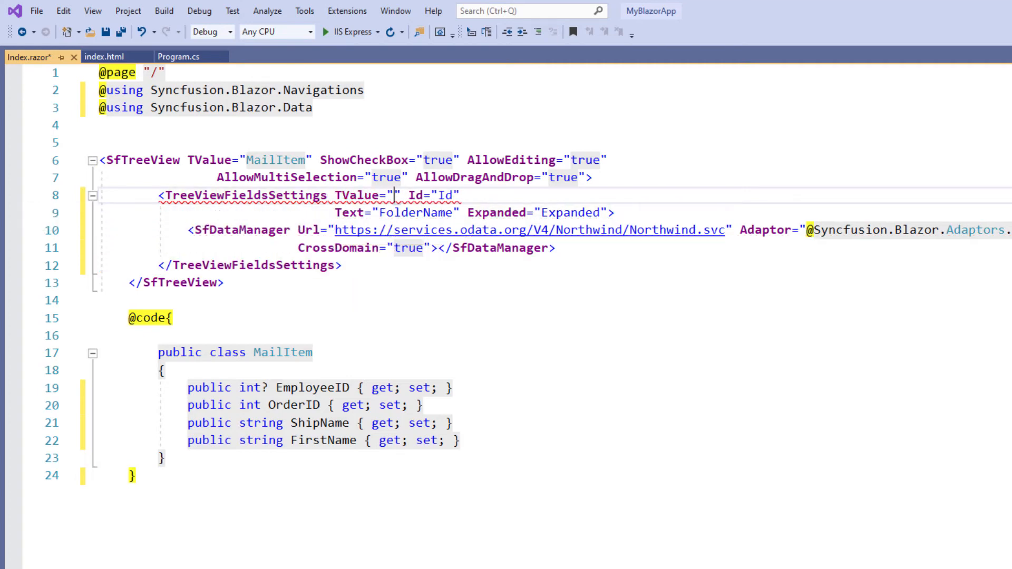
pyautogui.write('MailItem')
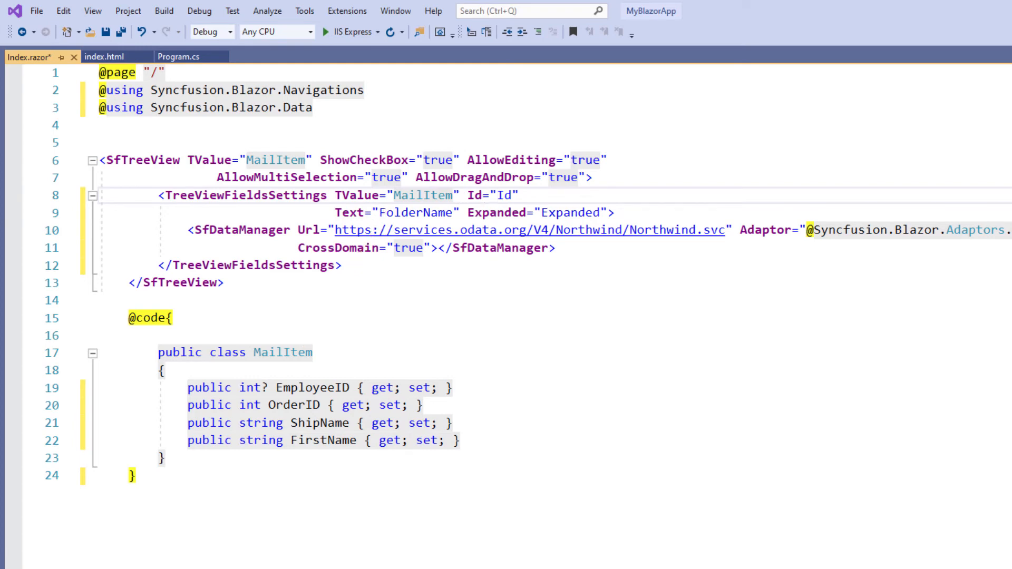
# - Map Id and HasChildren to EmployeeID, Text to FirstName, with an Employees query taking five
pyautogui.write('EmployeeID')
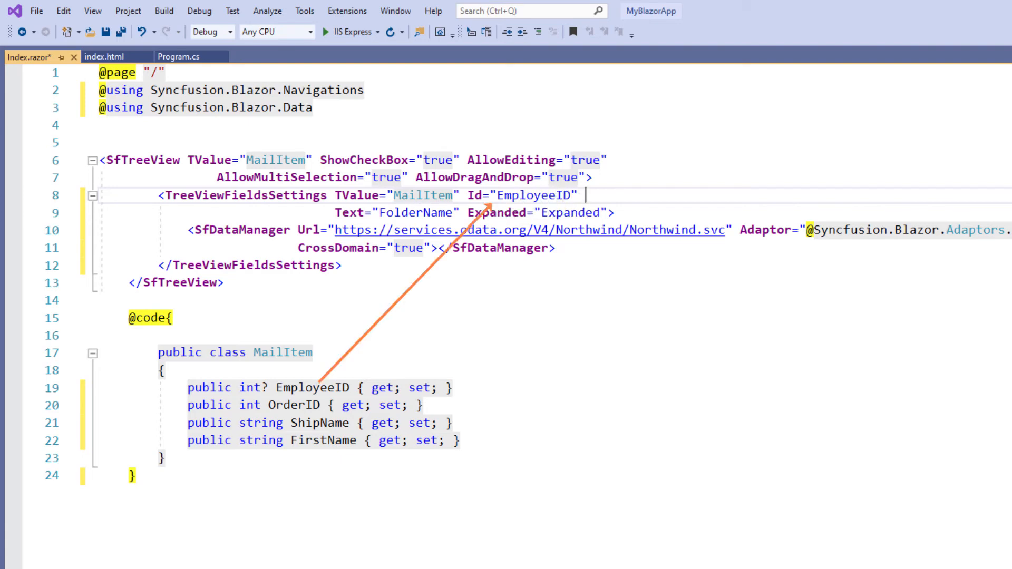
pyautogui.write('HasChildren="E')
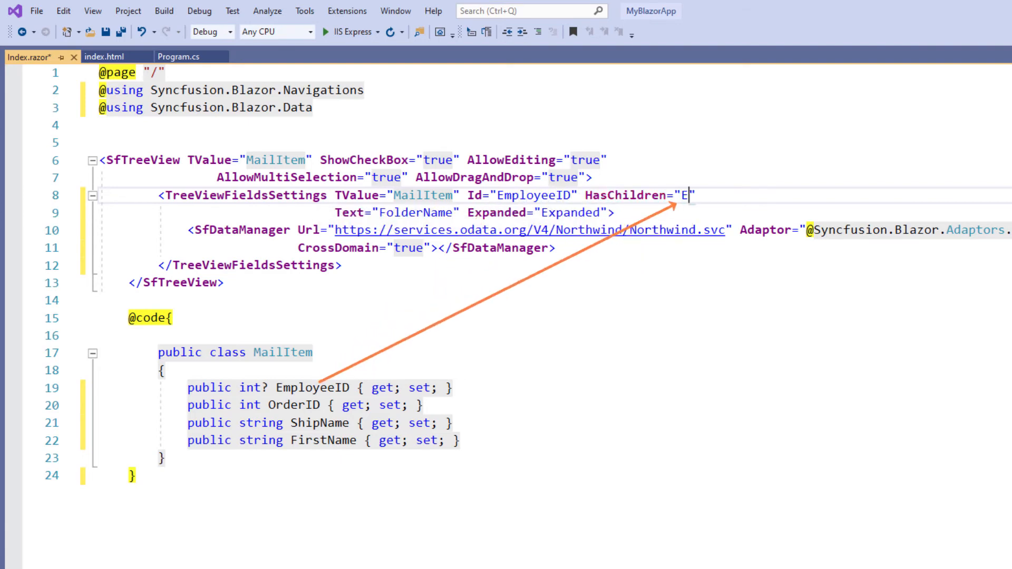
pyautogui.write('mployeeID')
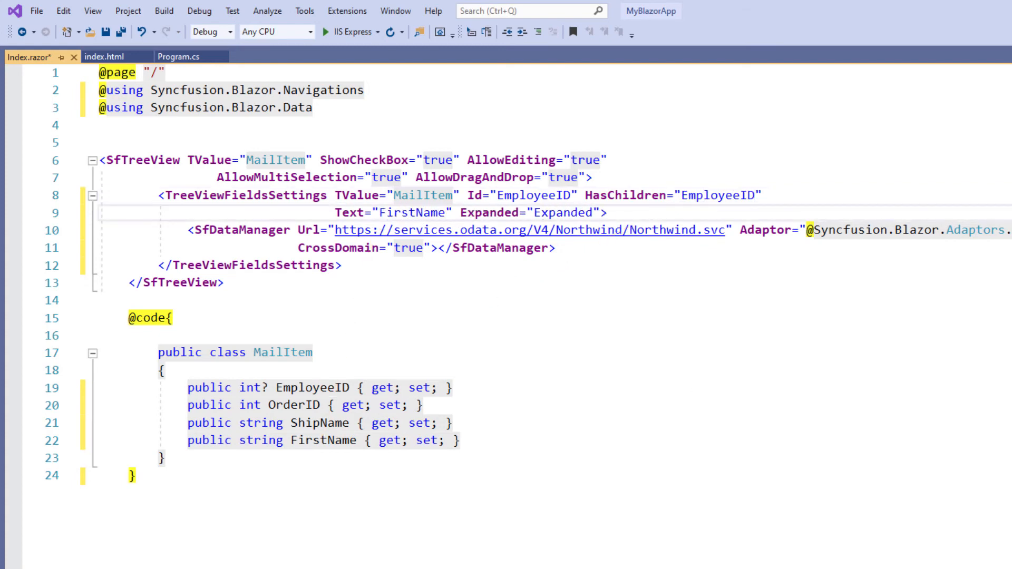
pyautogui.write('Query="new sf.data.Query().from(\'Employees\').select(\'EmployeeID,FirstName,Title\').take(5)">')
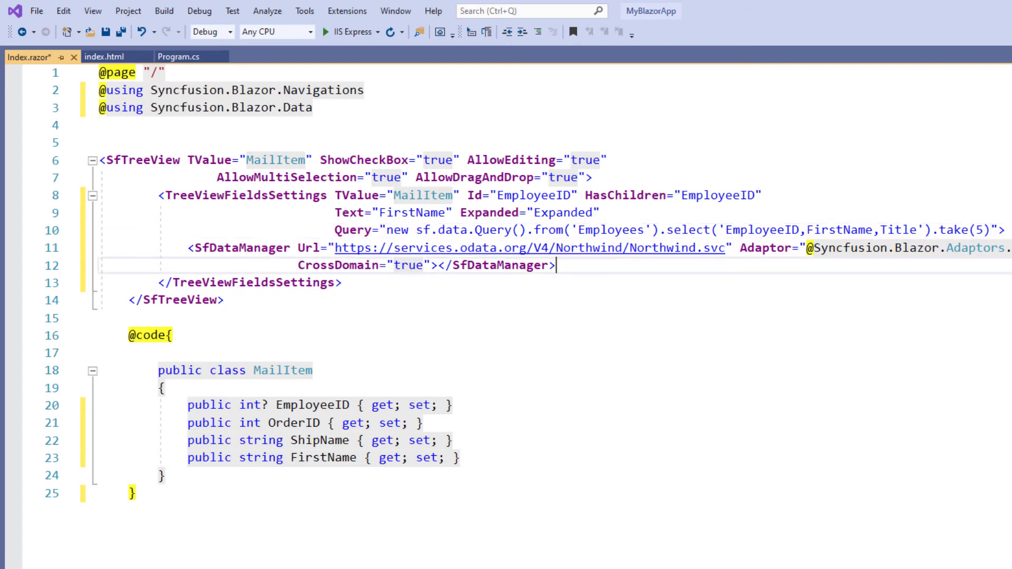
# - Add a TreeViewFieldChild keyed by OrderID, ParentID EmployeeID, Text ShipName, querying five Orders
pyautogui.write('<TreeViewFieldChild TValue="MailItem" Id="EmployeeID" HasChildren="EmployeeID"')
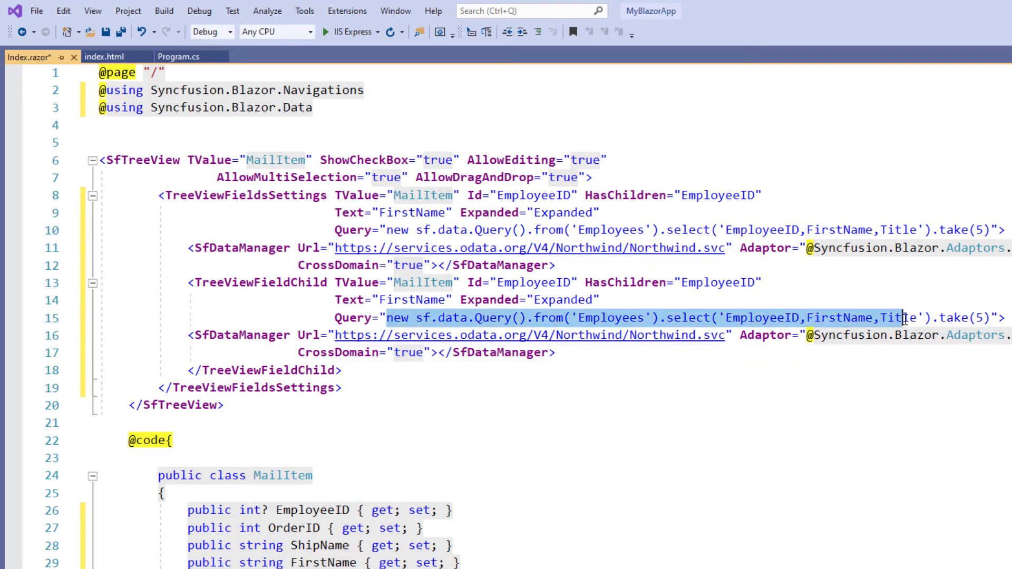
pyautogui.write("new sf.data.Query().from('Orders').select('OrderID,EmployeeID,ShipName').take(5)")
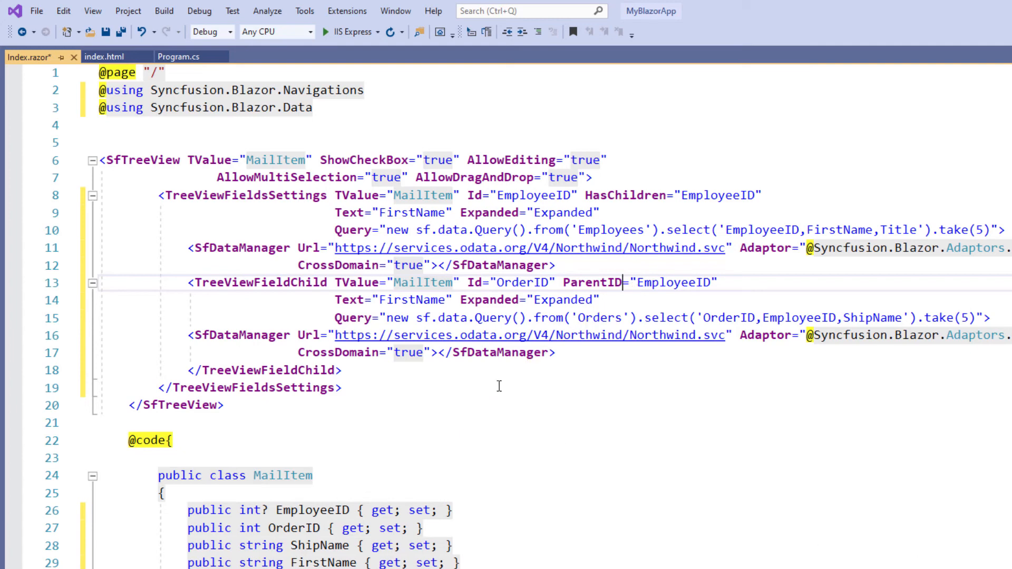
pyautogui.write('ShipName')
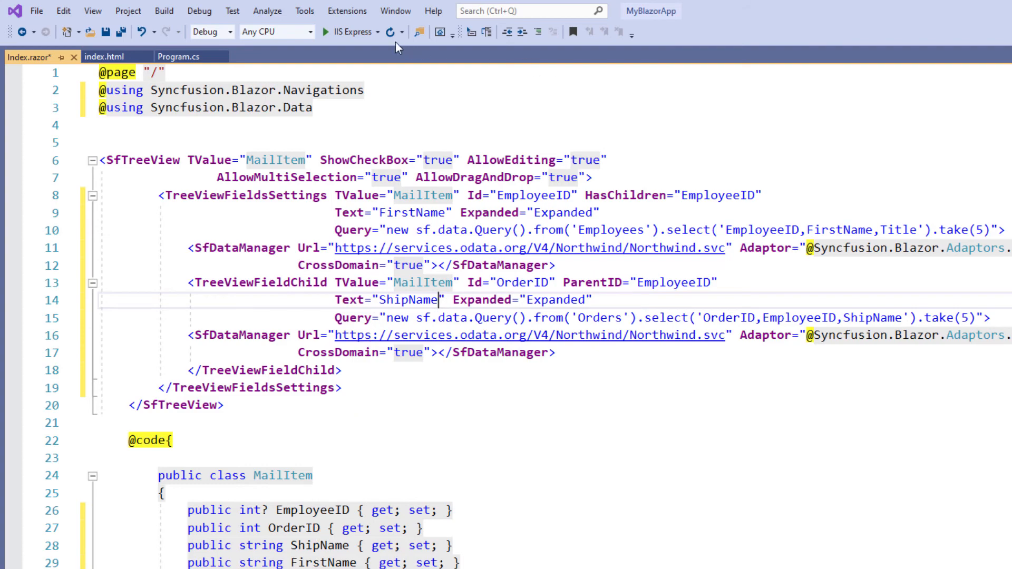
# - Run the app and expand Nancy and Andrew to reveal their orders' ship names
pyautogui.click(327, 31)
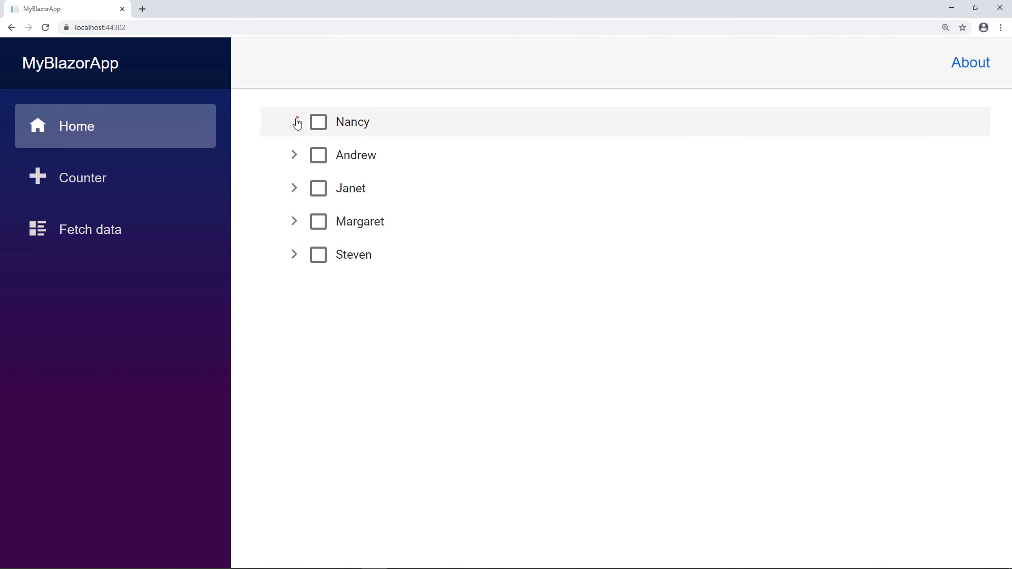
pyautogui.click(295, 122)
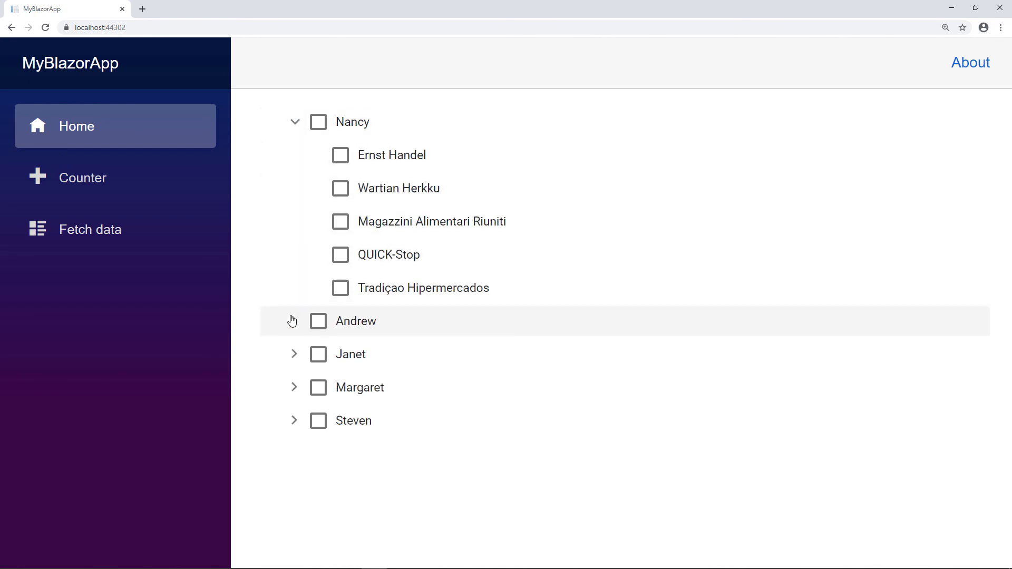
pyautogui.click(295, 322)
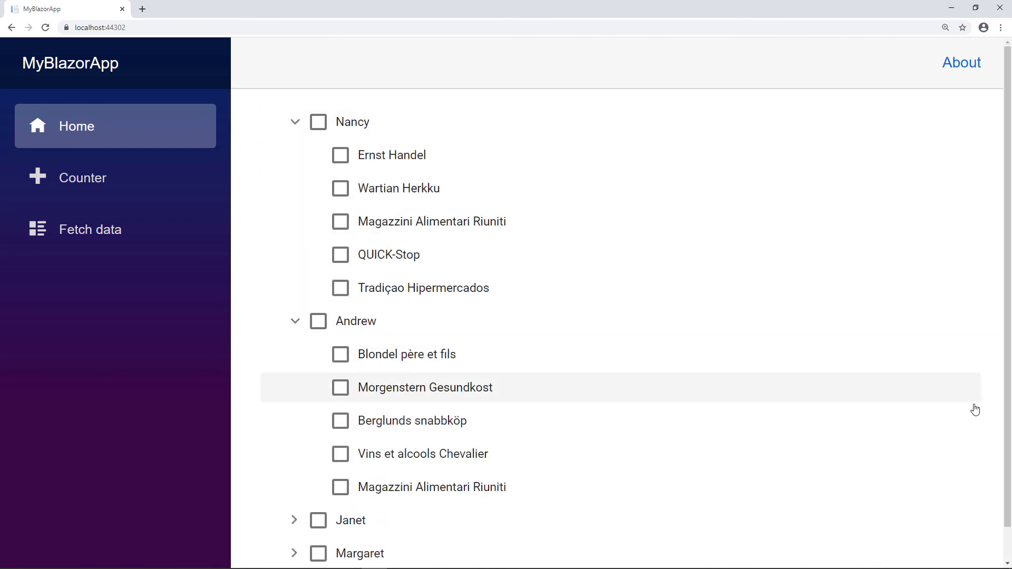